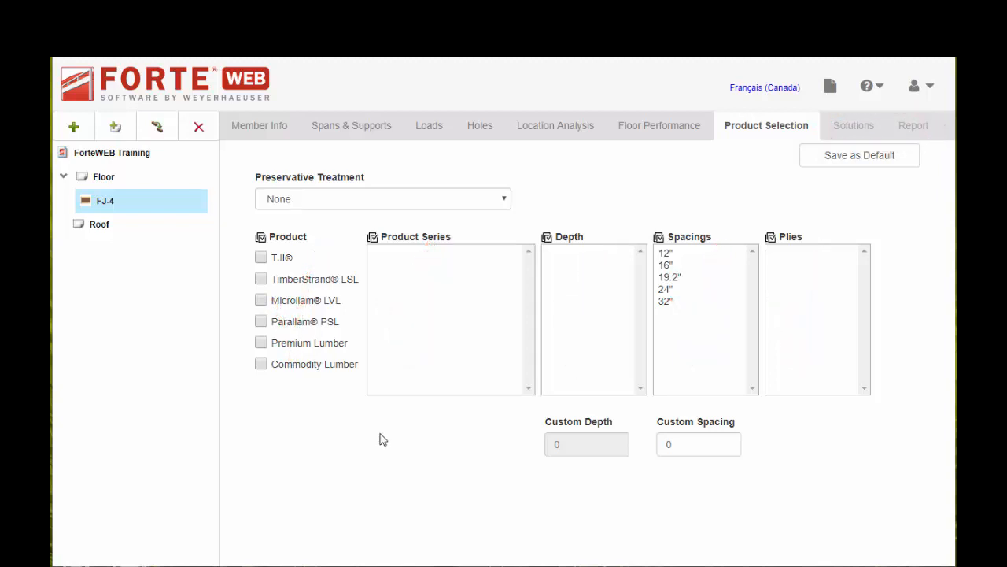
{"action": "mouse_move", "coordinate": [297, 350]}
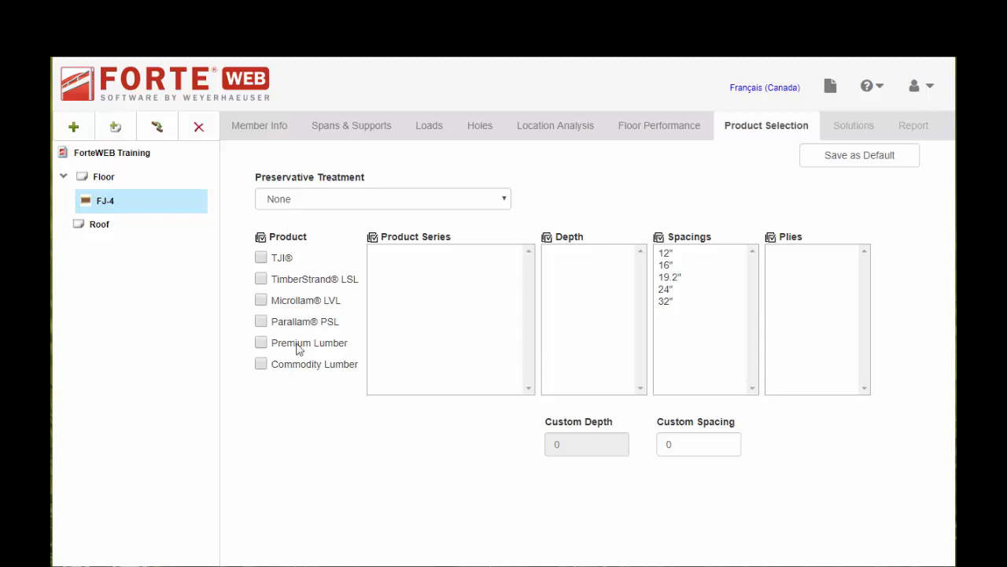
{"action": "mouse_move", "coordinate": [300, 371]}
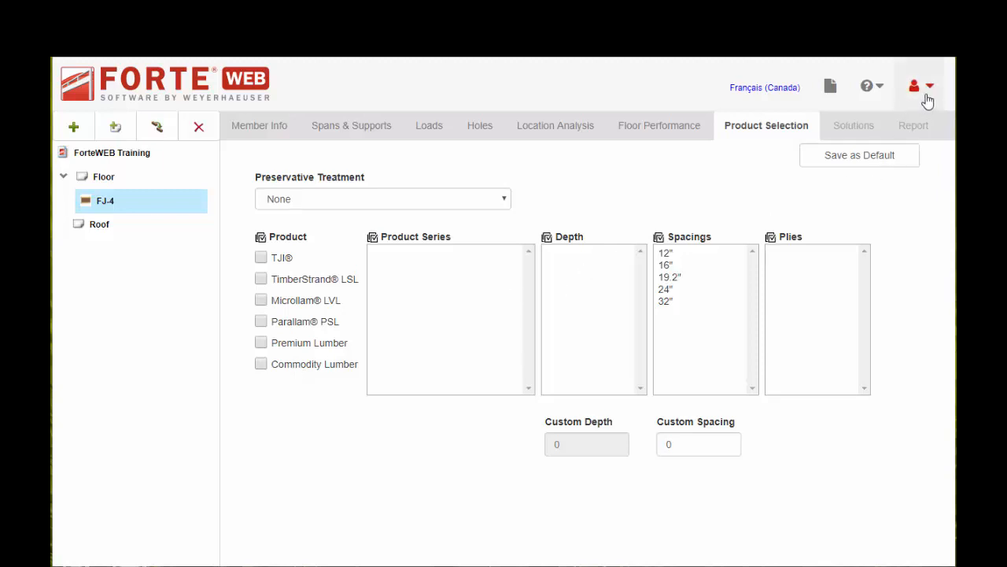
Step: Try the SL2 moist-use treatment with Parallam PSL, then set preservative treatment back to None
{"action": "left_click", "coordinate": [919, 85]}
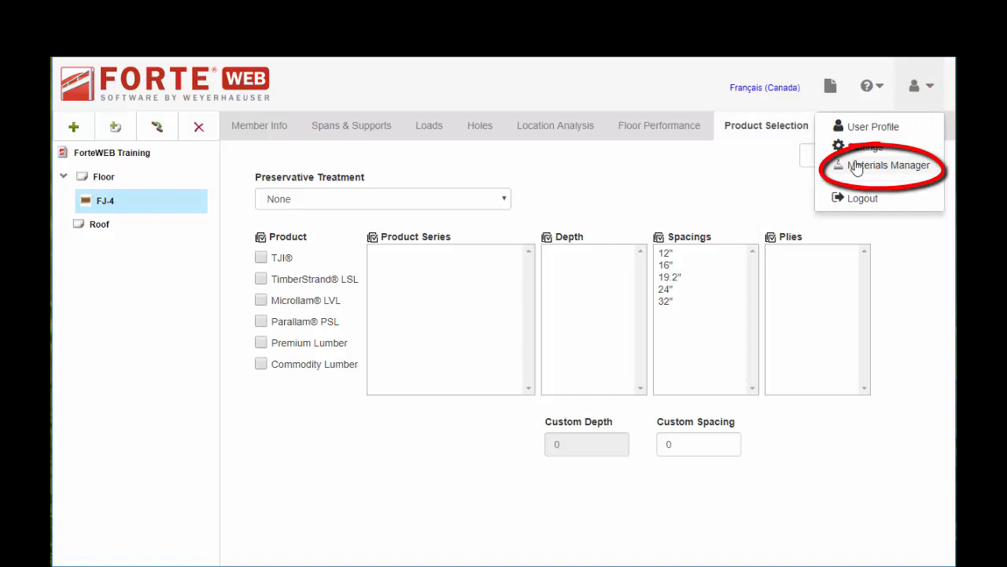
{"action": "mouse_move", "coordinate": [880, 167]}
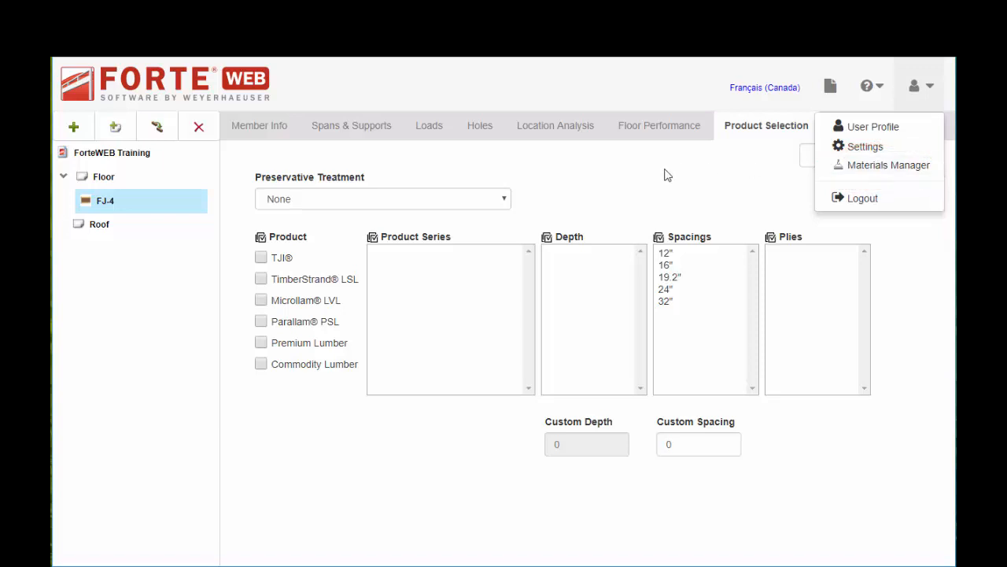
{"action": "left_click", "coordinate": [919, 85]}
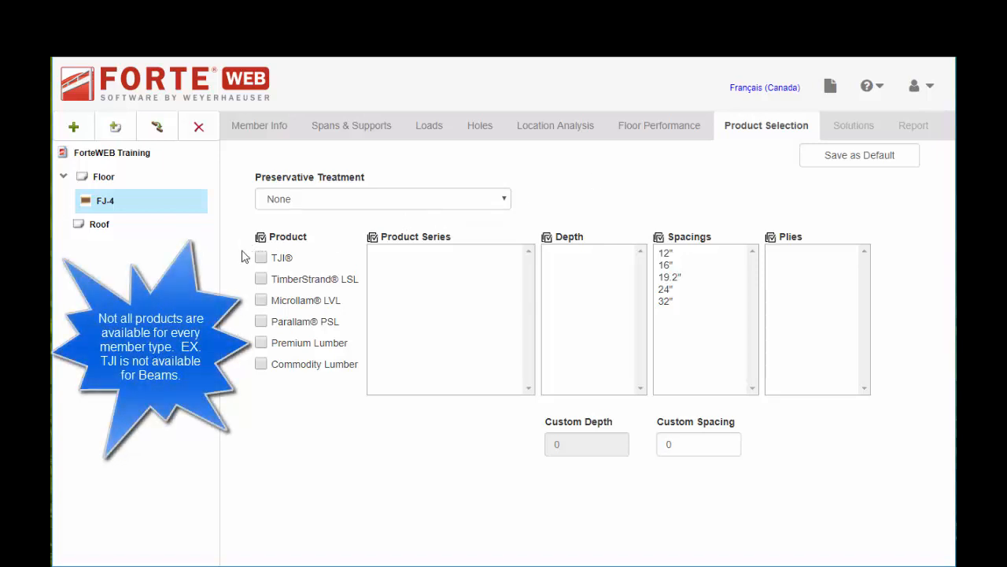
{"action": "mouse_move", "coordinate": [243, 296]}
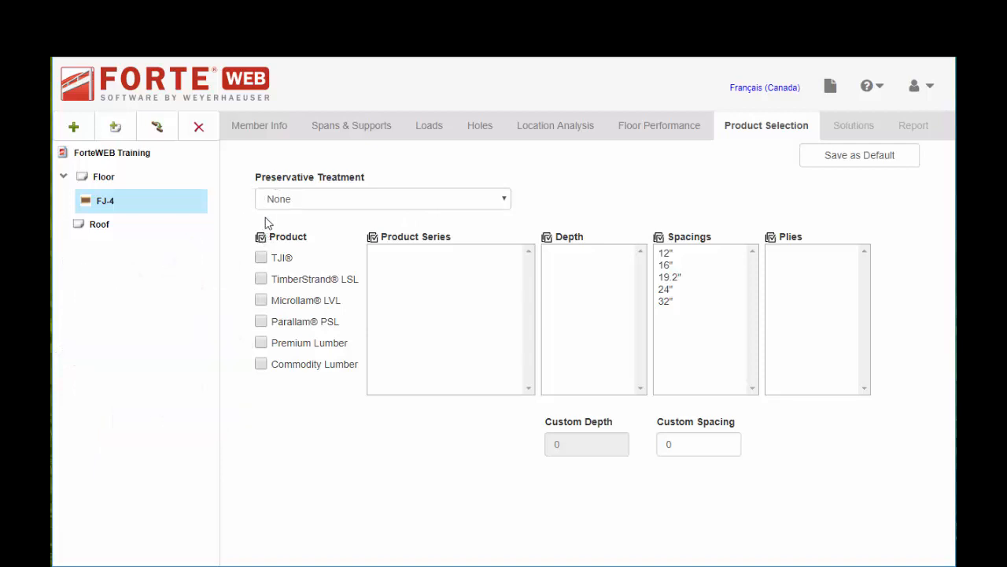
{"action": "mouse_move", "coordinate": [307, 208]}
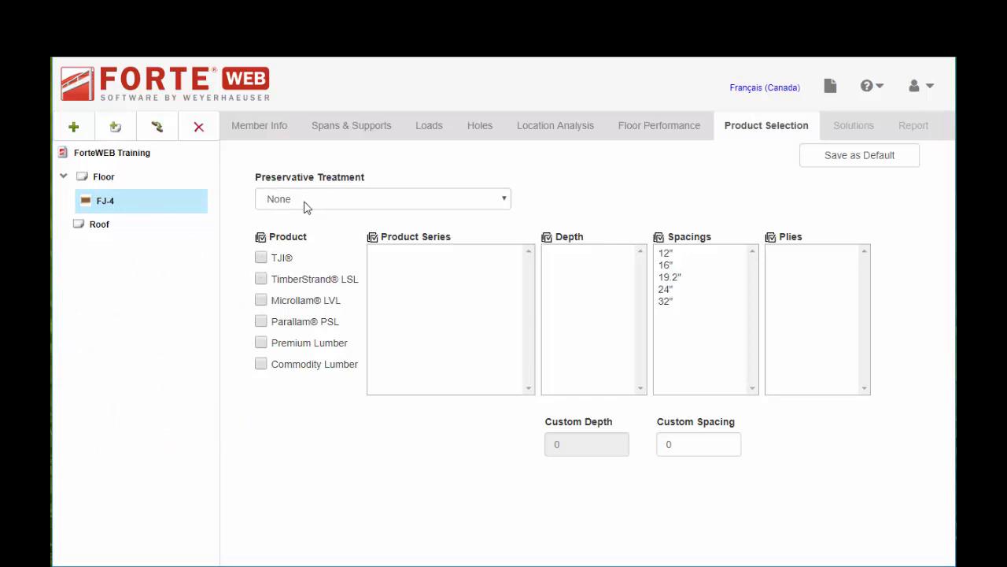
{"action": "left_click", "coordinate": [383, 198]}
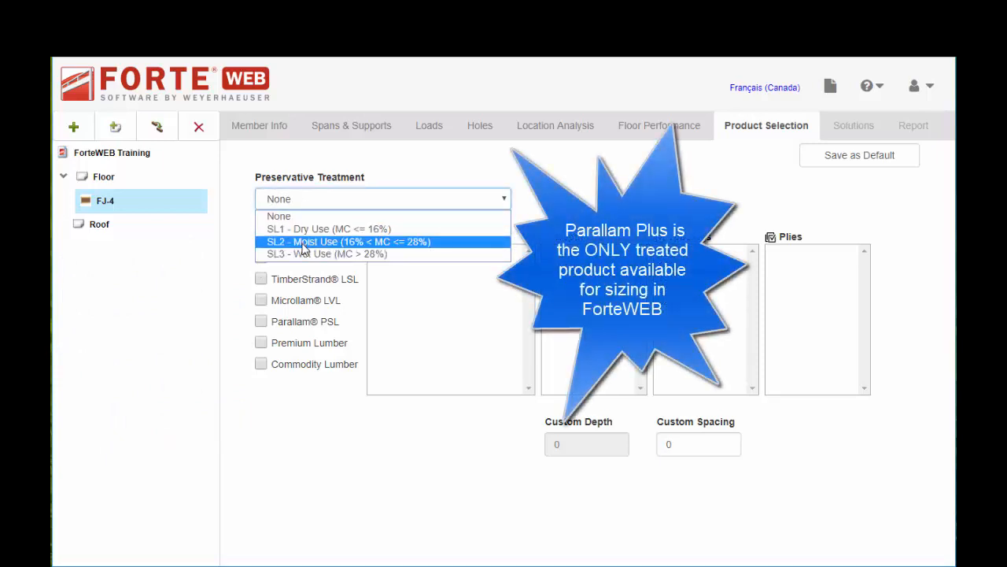
{"action": "left_click", "coordinate": [347, 242]}
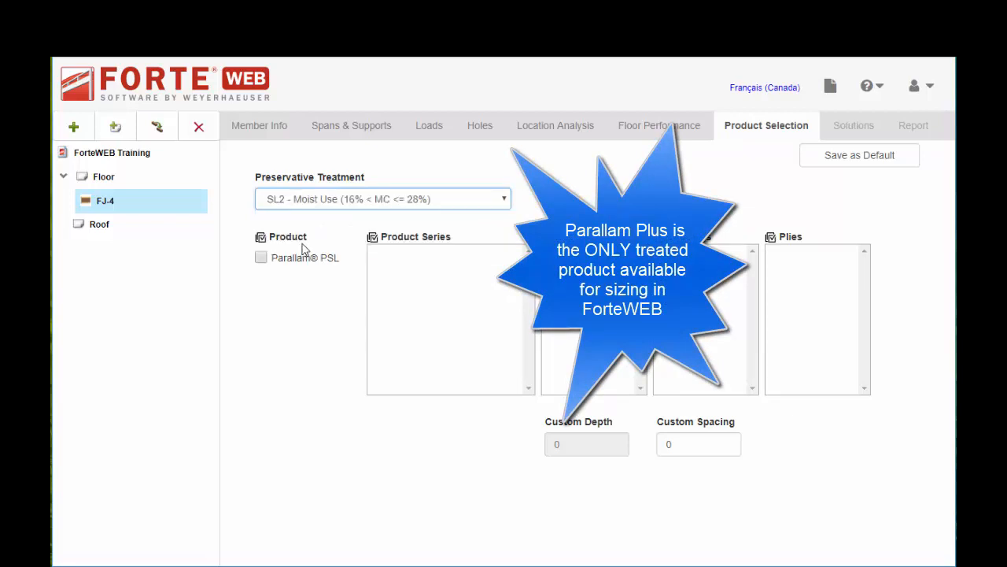
{"action": "left_click", "coordinate": [261, 259]}
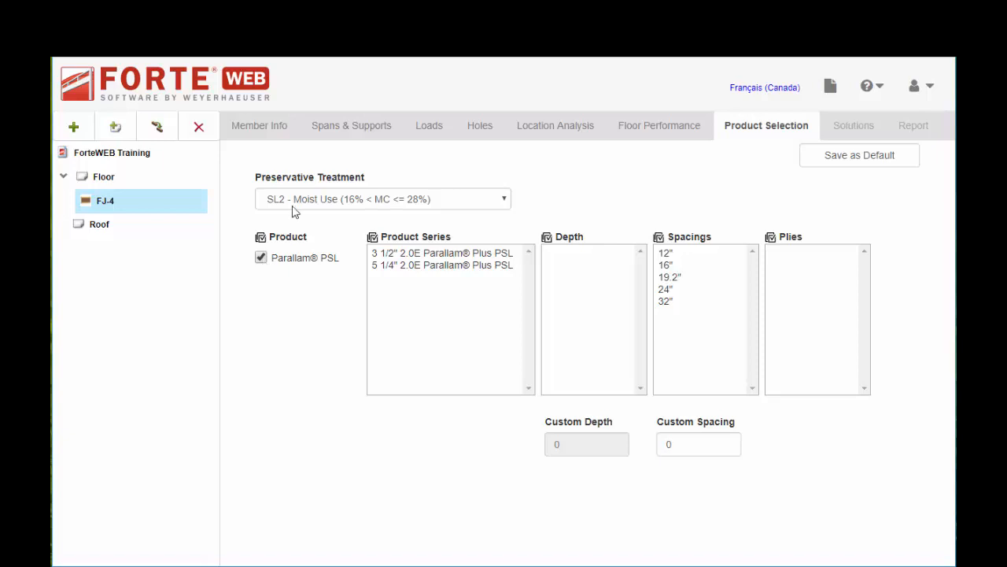
{"action": "left_click", "coordinate": [384, 198]}
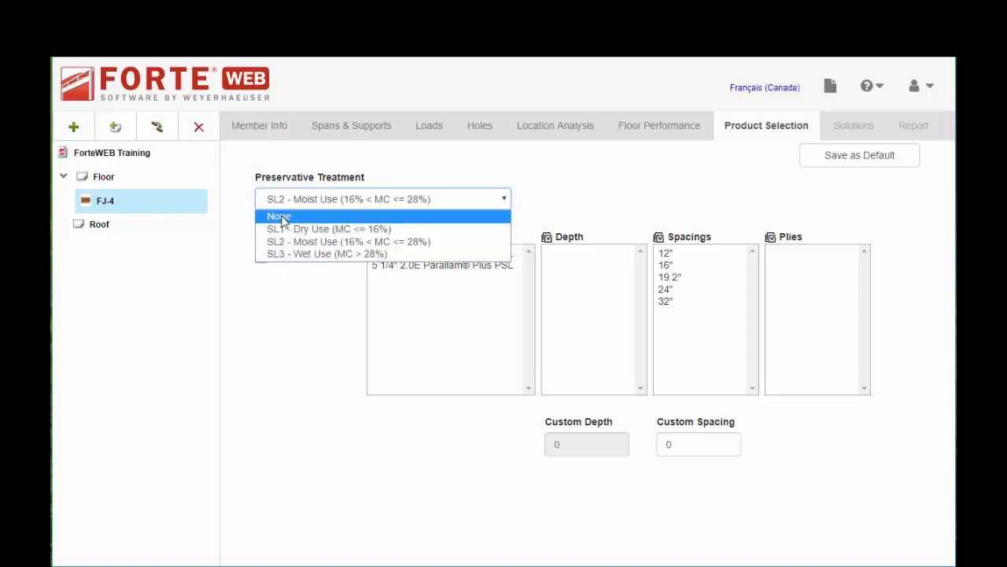
{"action": "left_click", "coordinate": [280, 216]}
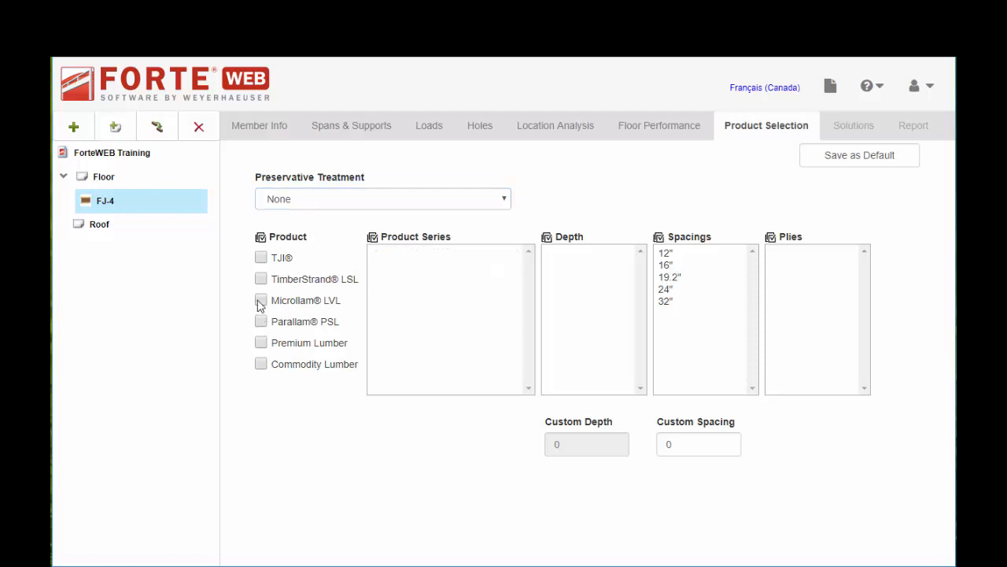
Step: Include TJI joists limited to the TJI 210 and TJI 360 series with 11 7/8" to 16" depths
{"action": "left_click", "coordinate": [261, 258]}
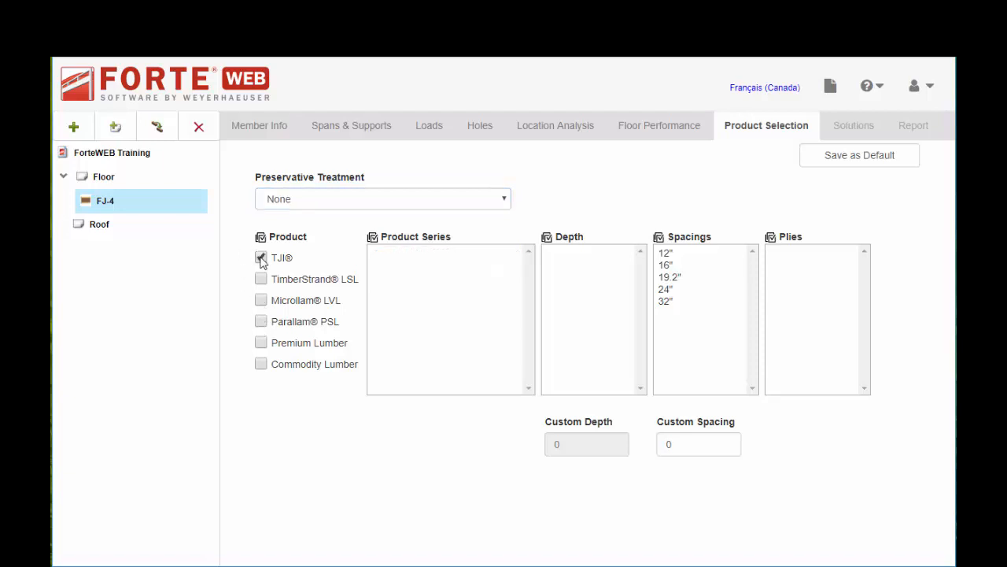
{"action": "left_click", "coordinate": [262, 258]}
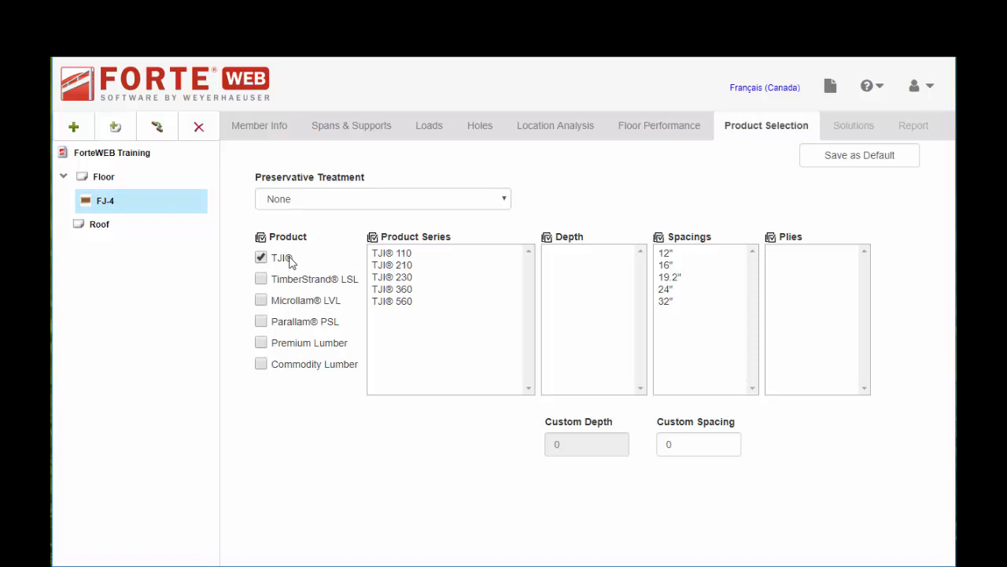
{"action": "mouse_move", "coordinate": [381, 271]}
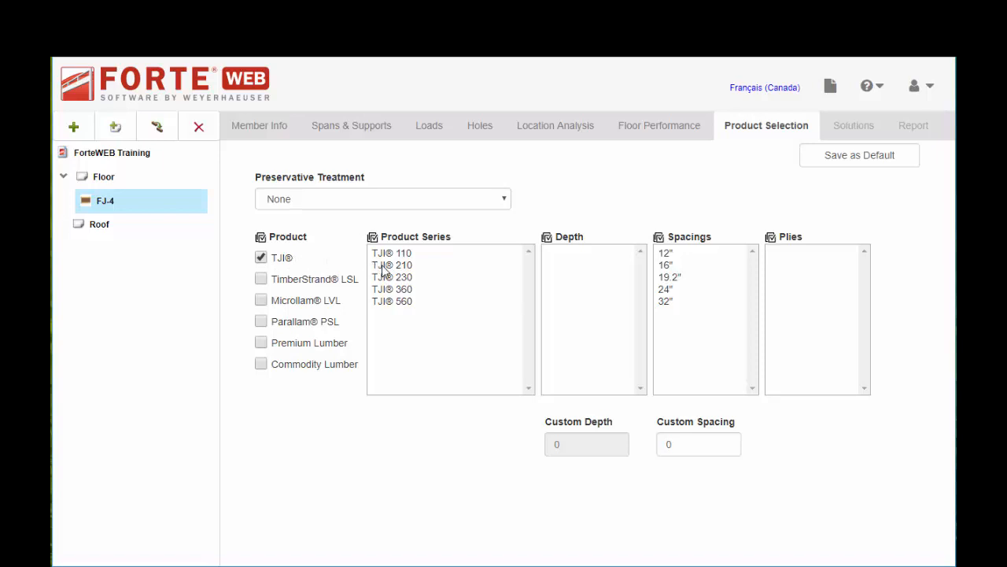
{"action": "left_click", "coordinate": [391, 265]}
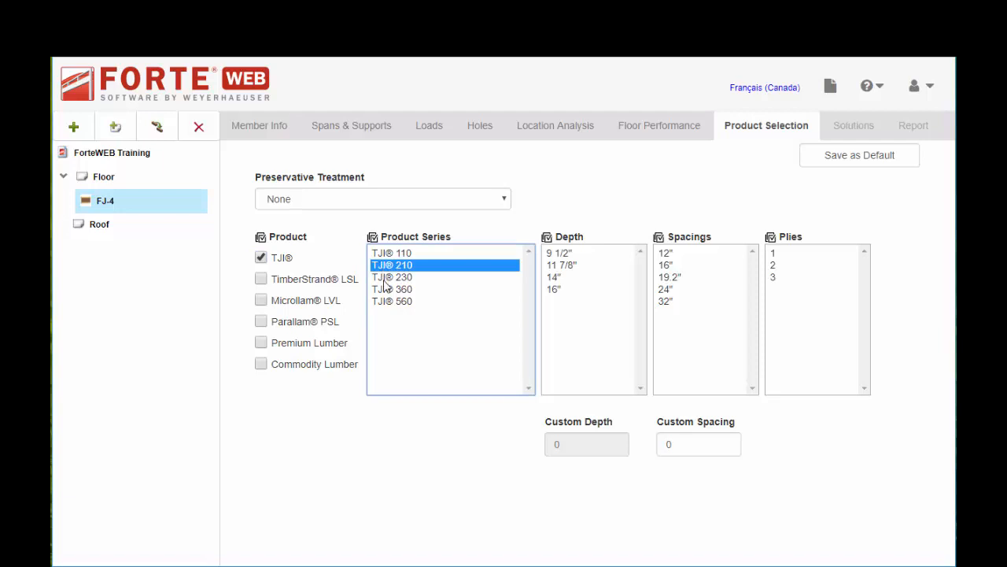
{"action": "left_click", "coordinate": [392, 290]}
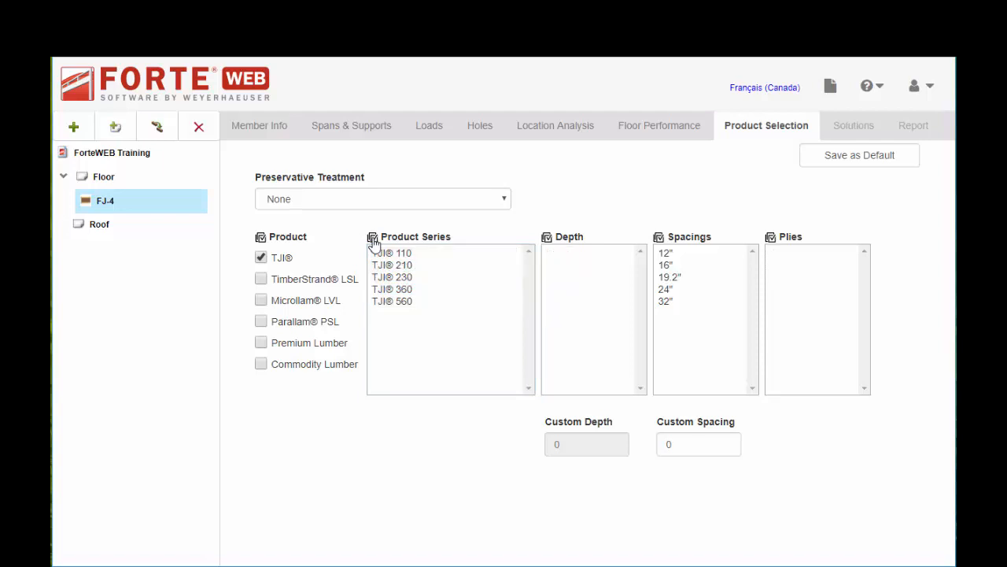
{"action": "left_click", "coordinate": [392, 264]}
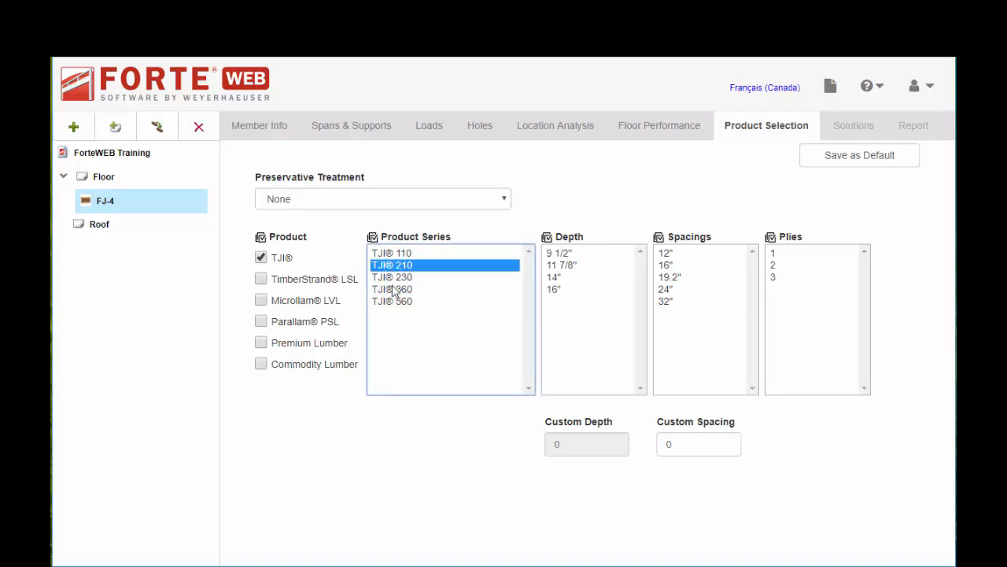
{"action": "left_click", "coordinate": [392, 290]}
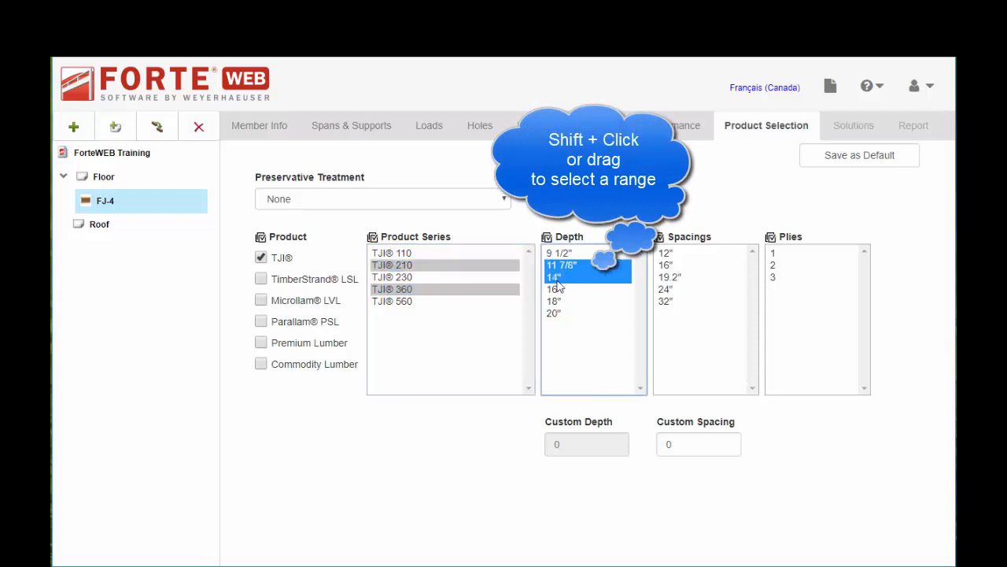
Step: Add the 16" depth, allow 16" and 19.2" spacings, and limit FJ-4 to a single ply
{"action": "left_click", "coordinate": [554, 290]}
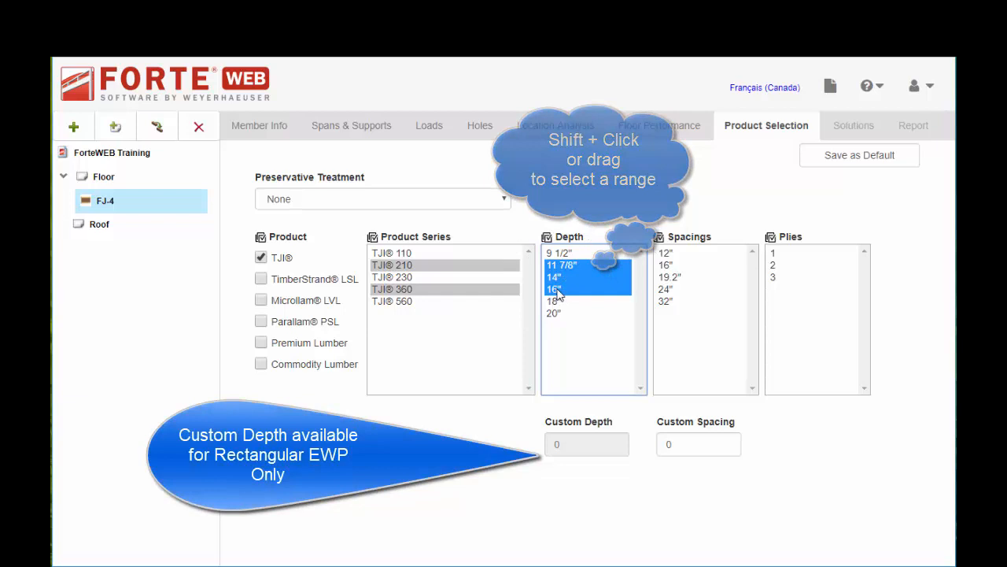
{"action": "left_click", "coordinate": [667, 264]}
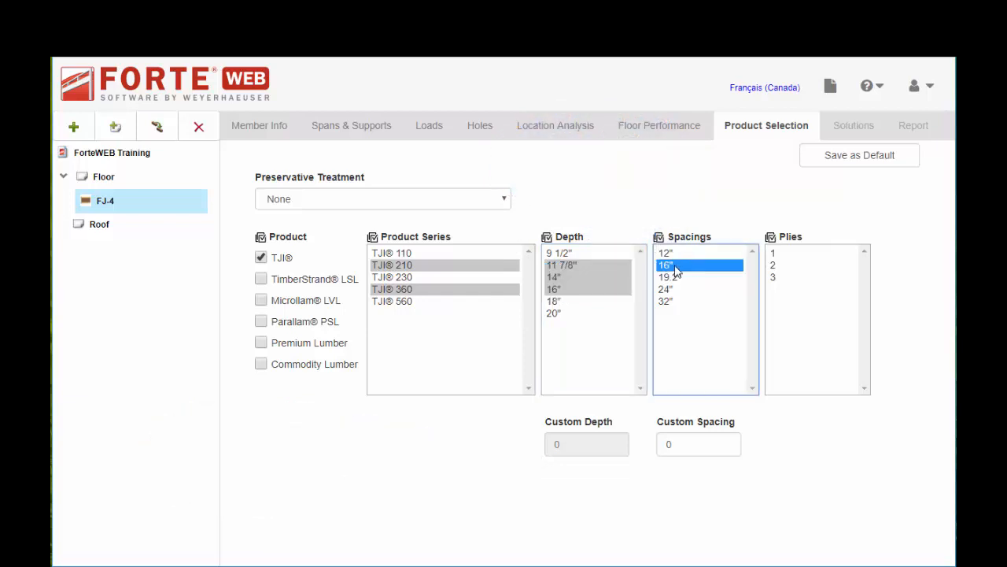
{"action": "left_click", "coordinate": [667, 277]}
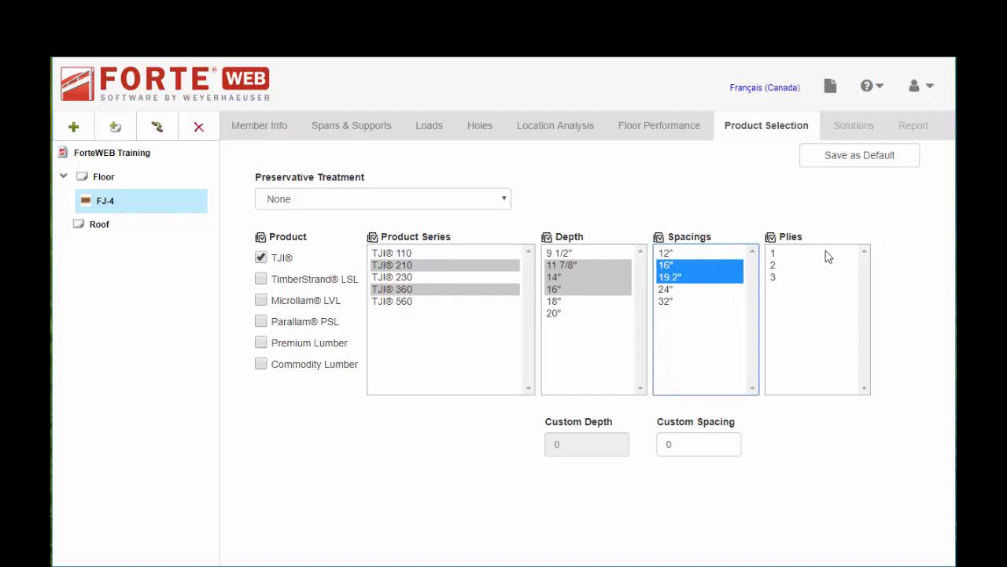
{"action": "left_click", "coordinate": [773, 252]}
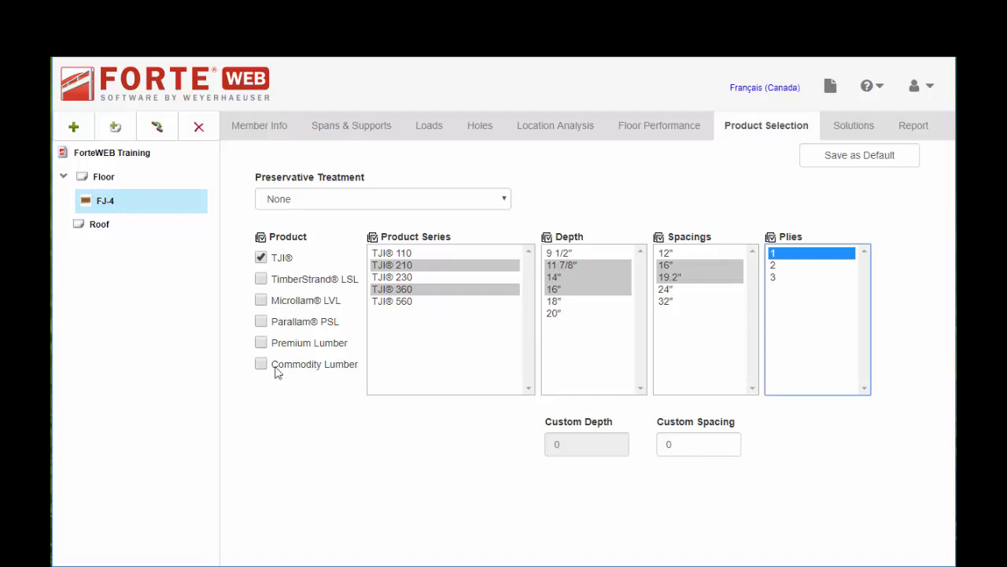
{"action": "mouse_move", "coordinate": [275, 372]}
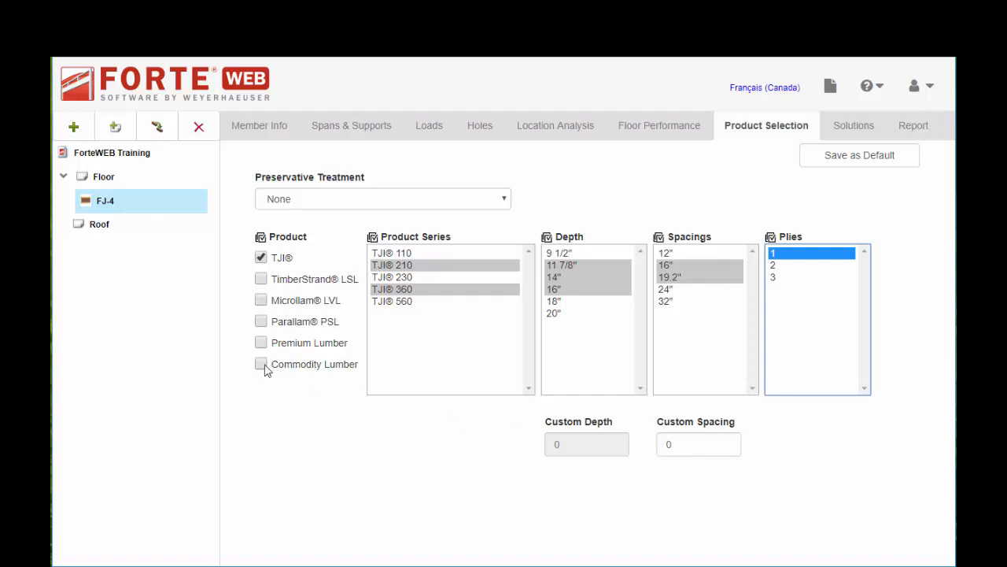
Step: Include Commodity Lumber with the 2 x Southern Pine No. 2 series alongside the TJI series
{"action": "left_click", "coordinate": [262, 363]}
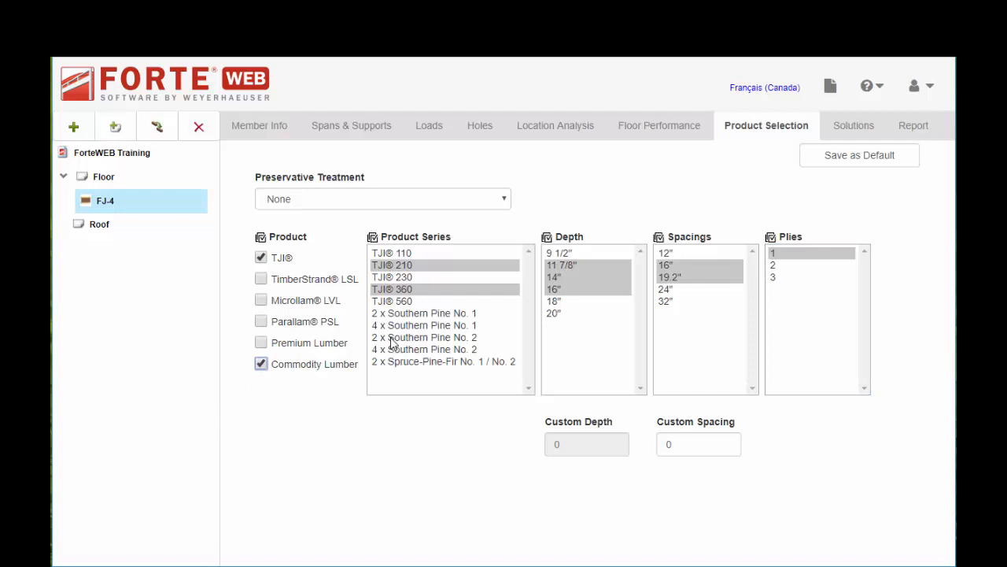
{"action": "mouse_move", "coordinate": [391, 343]}
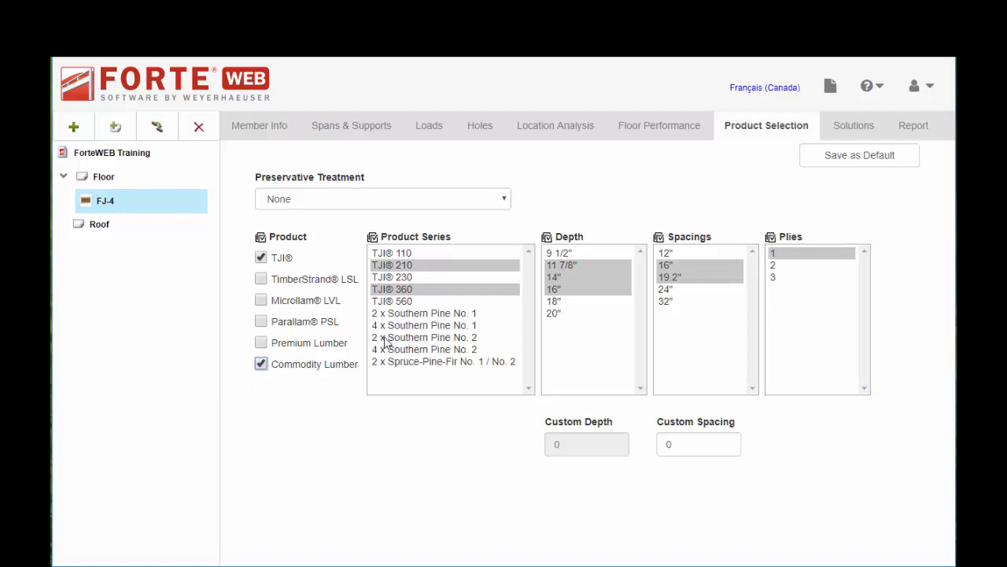
{"action": "left_click", "coordinate": [423, 337]}
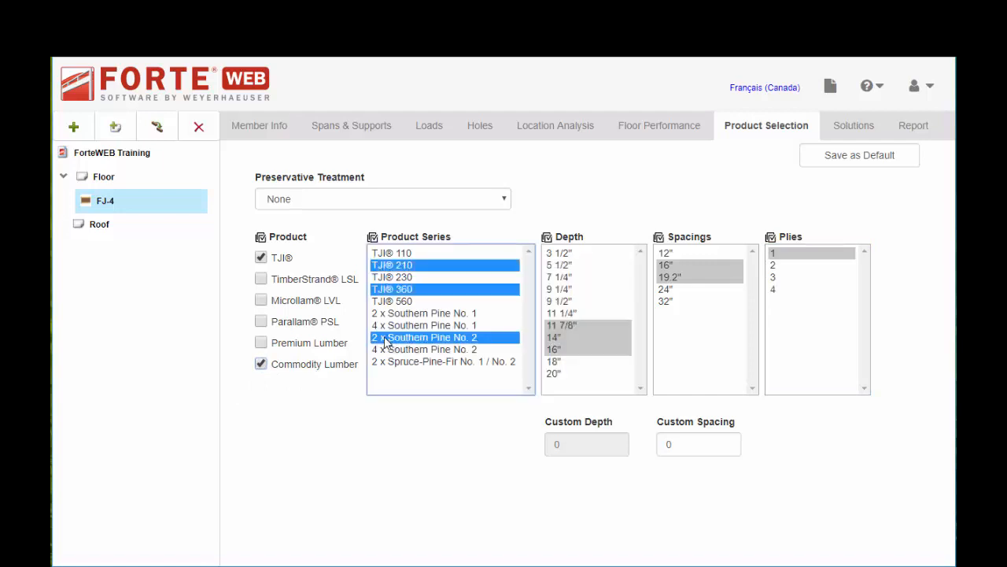